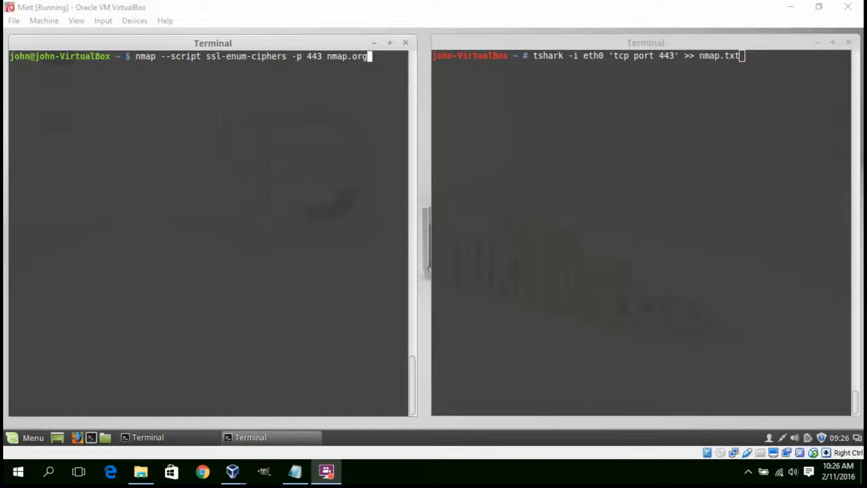
mouse_move(843, 172)
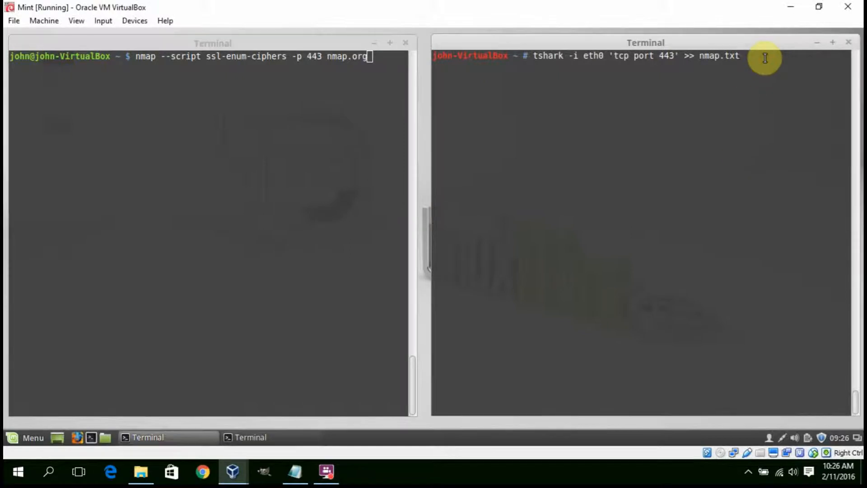
- Run tshark on eth0 for tcp port 443, appending the capture to nmap.txt
key(Return)
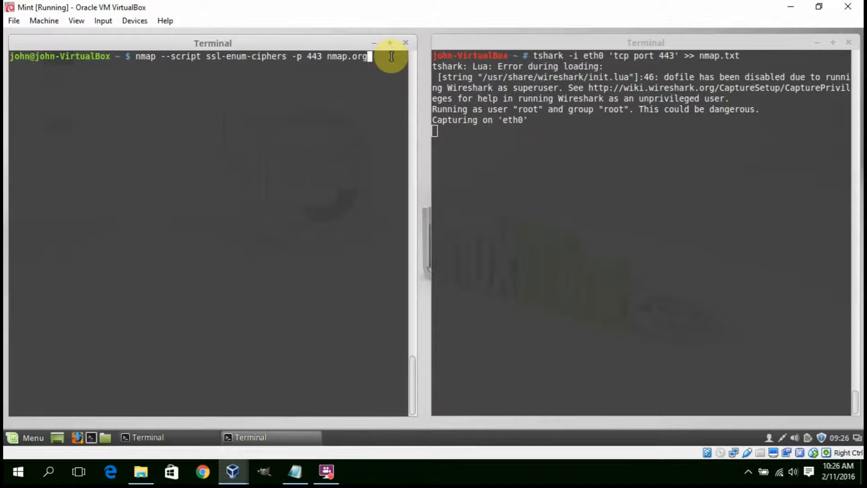
- Run nmap --script ssl-enum-ciphers -p 443 nmap.org and review the listed cipher strengths
key(Return)
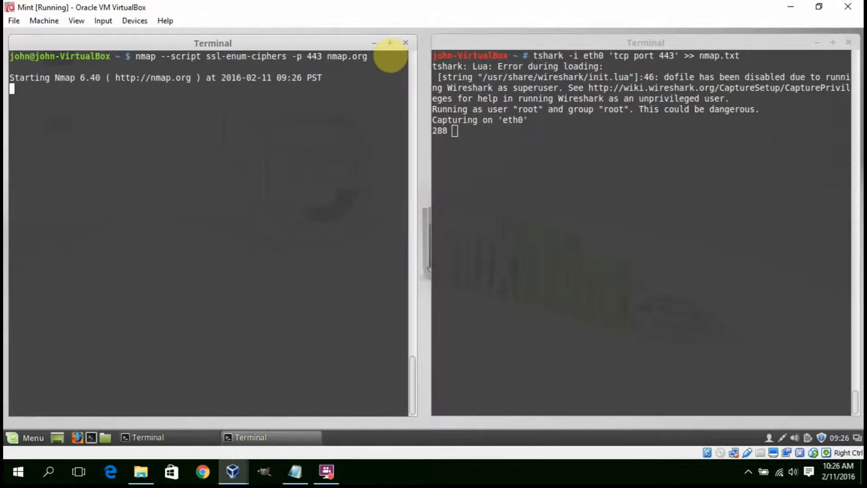
mouse_move(376, 179)
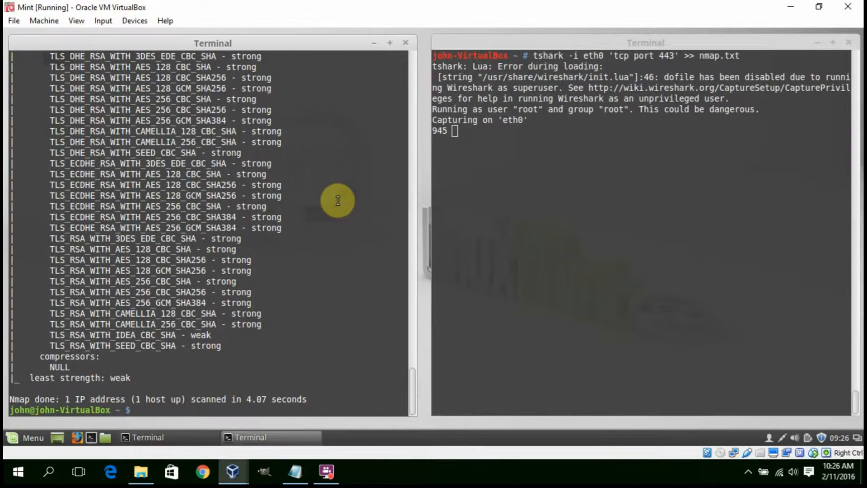
scroll(up, 3)
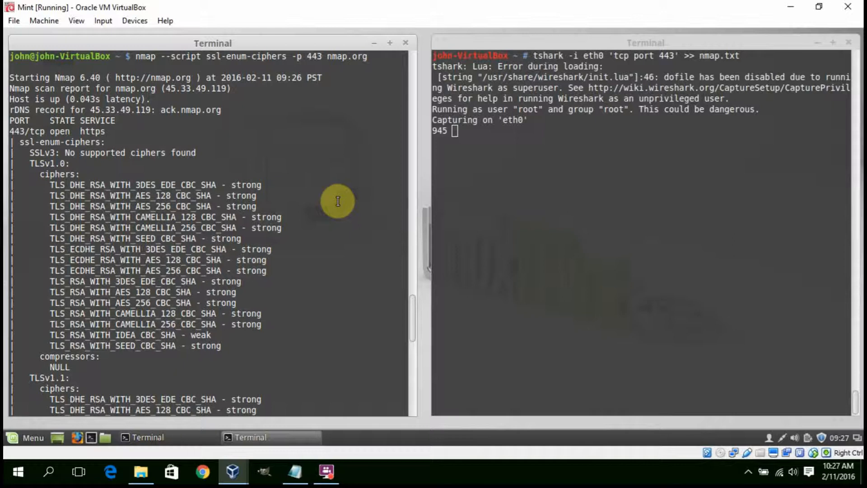
scroll(down, 3)
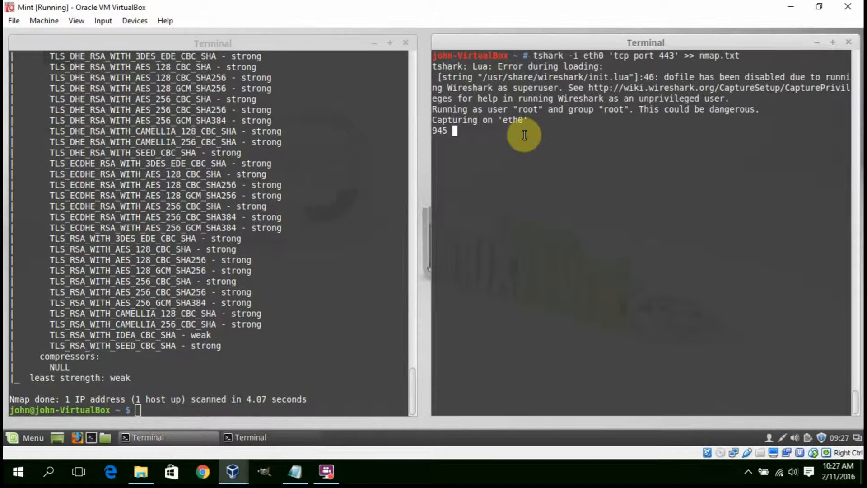
- Stop the tshark capture, then view nmap.txt in vi and search for 'Client Hello'
key(ctrl+c)
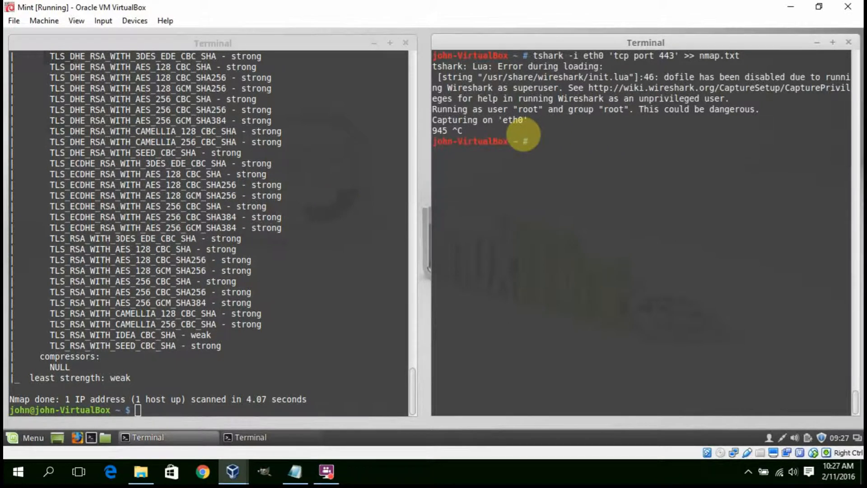
text(vi nmap.txt)
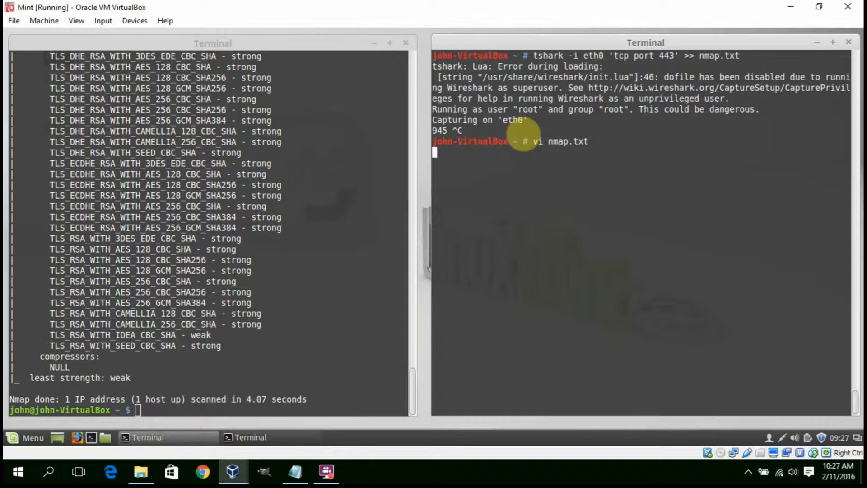
key(Return)
text(:/)
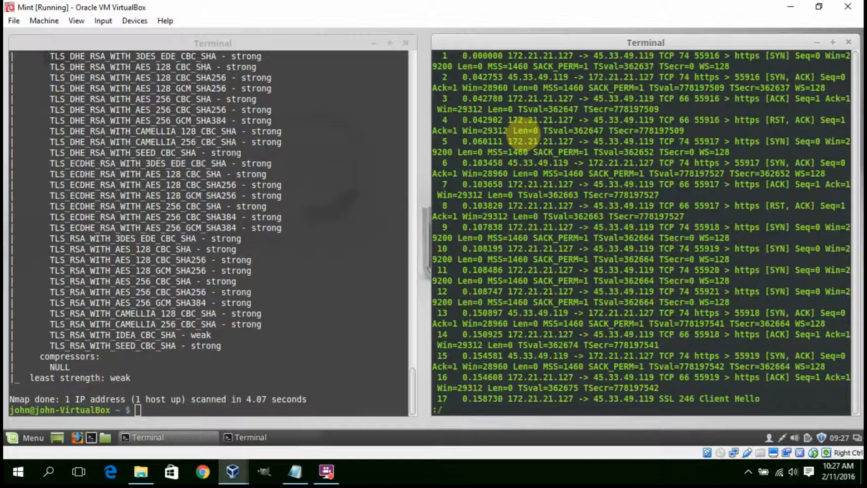
text(Client Hello)
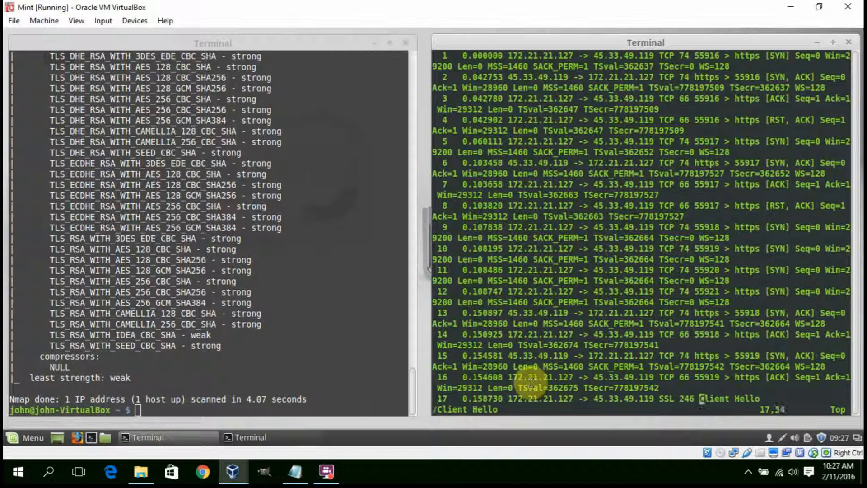
- Page down through the repeated Client Hello, Server Hello and Handshake Failure lines to the file's end
scroll(down, 3)
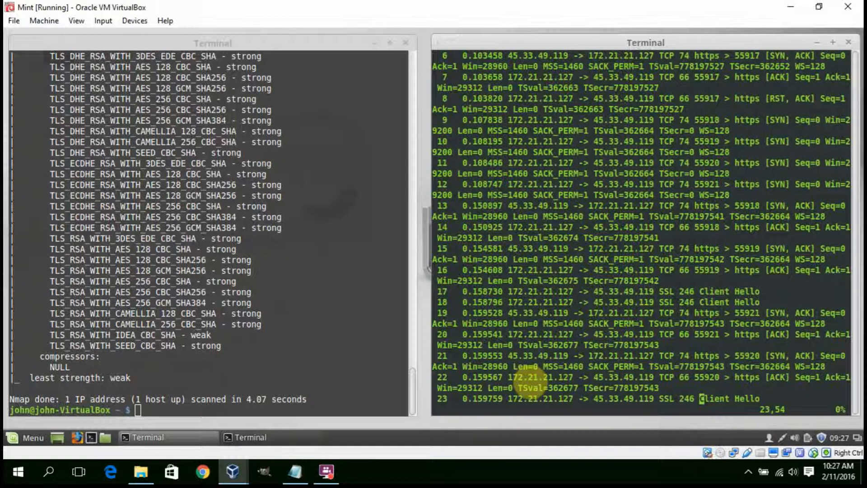
scroll(down, 3)
text(/Client Hello)
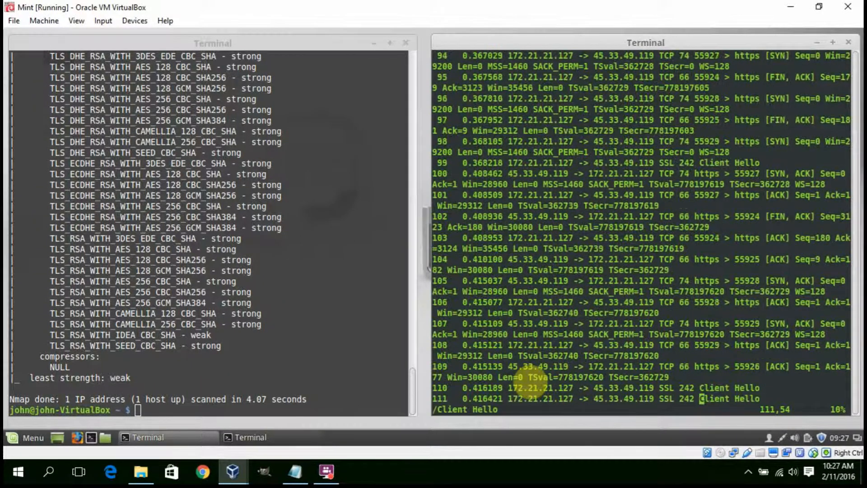
scroll(down, 3)
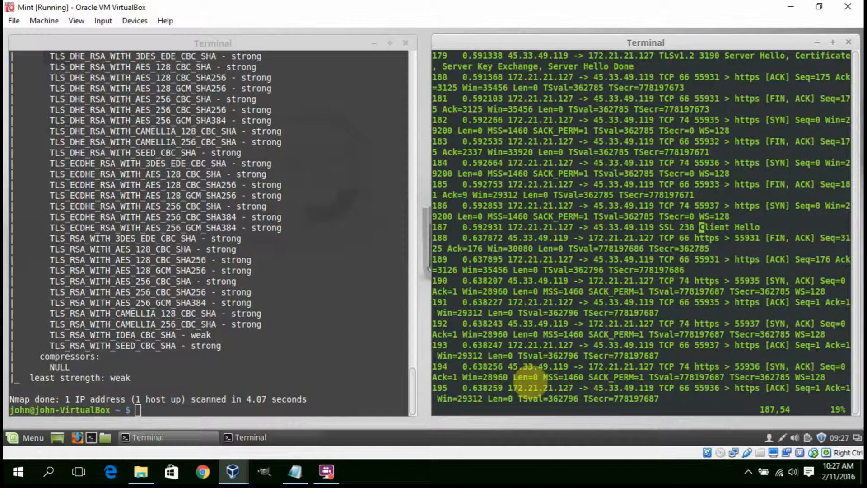
scroll(down, 3)
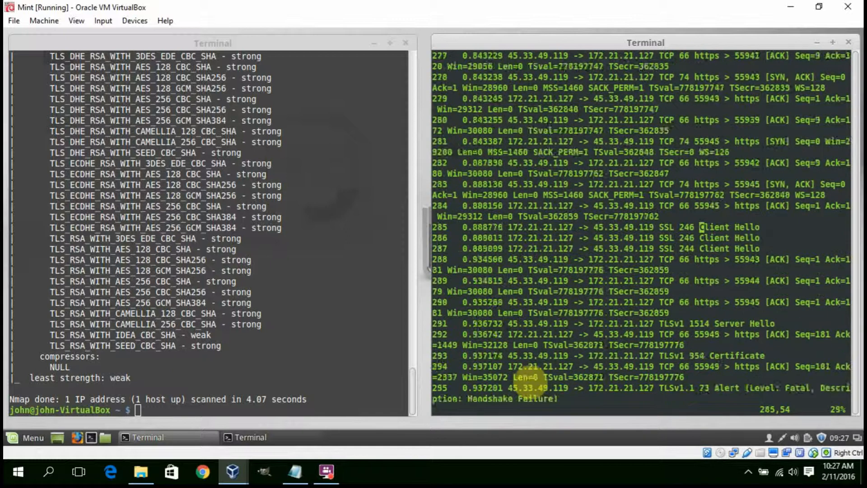
scroll(down, 3)
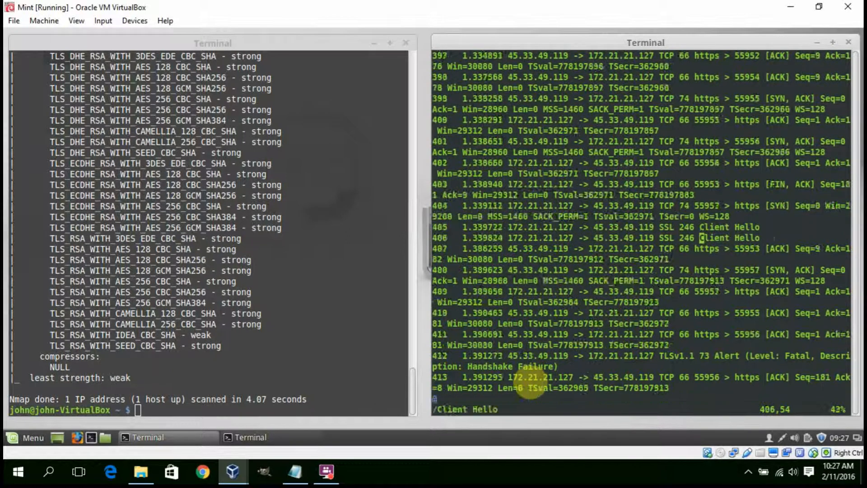
scroll(down, 3)
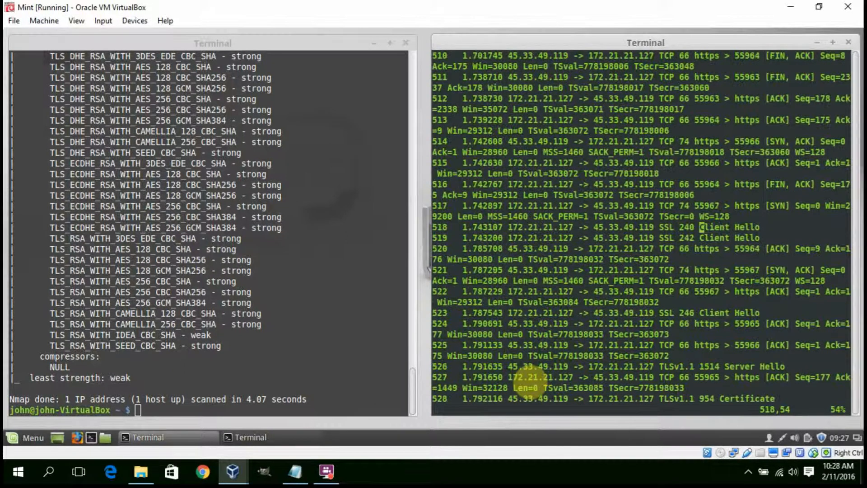
scroll(down, 3)
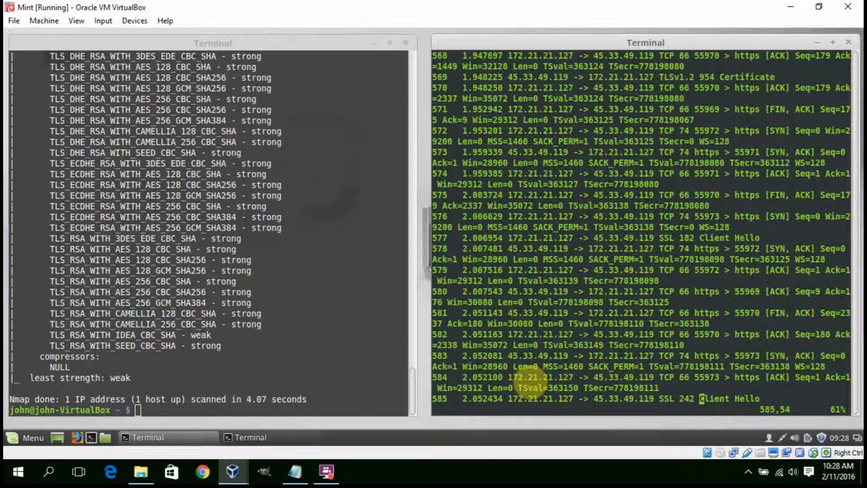
scroll(down, 3)
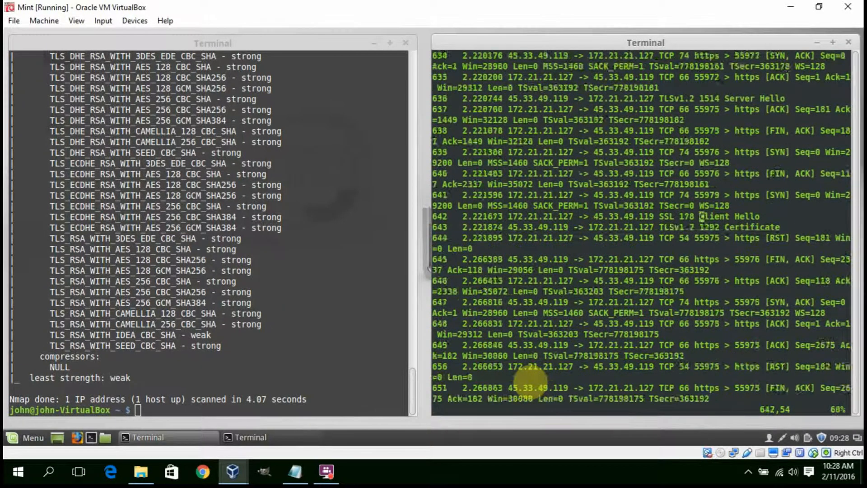
scroll(down, 3)
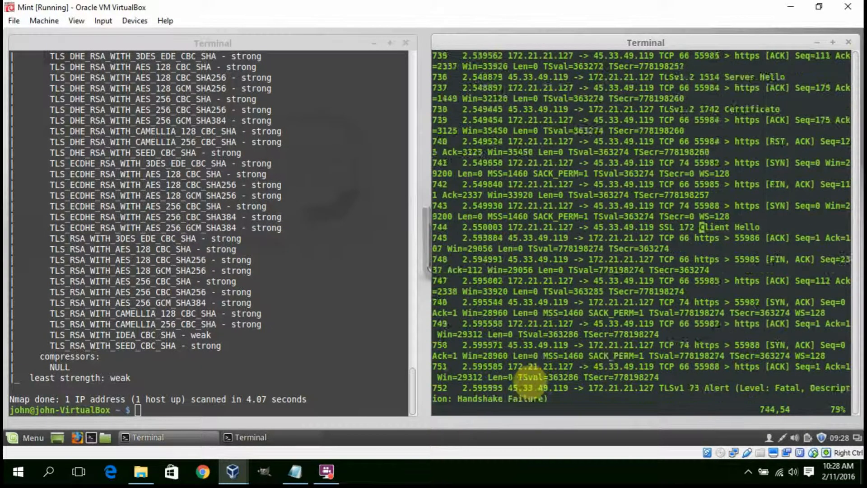
scroll(down, 3)
text(/Client Hello)
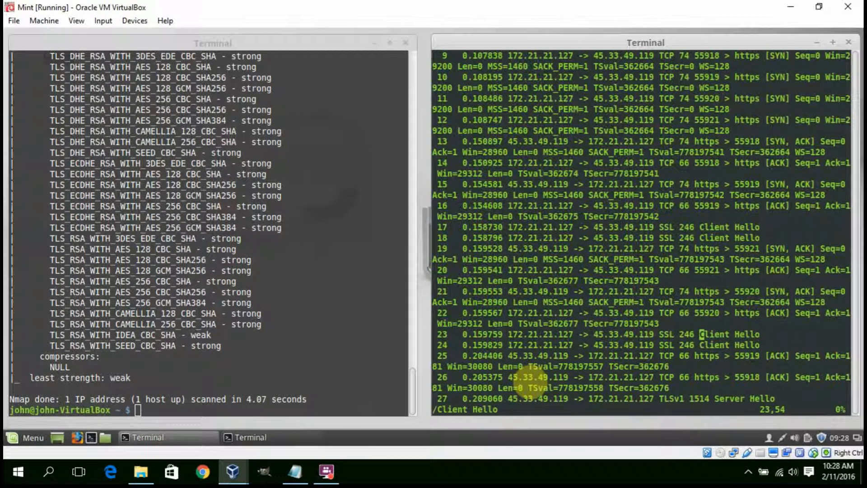
scroll(down, 3)
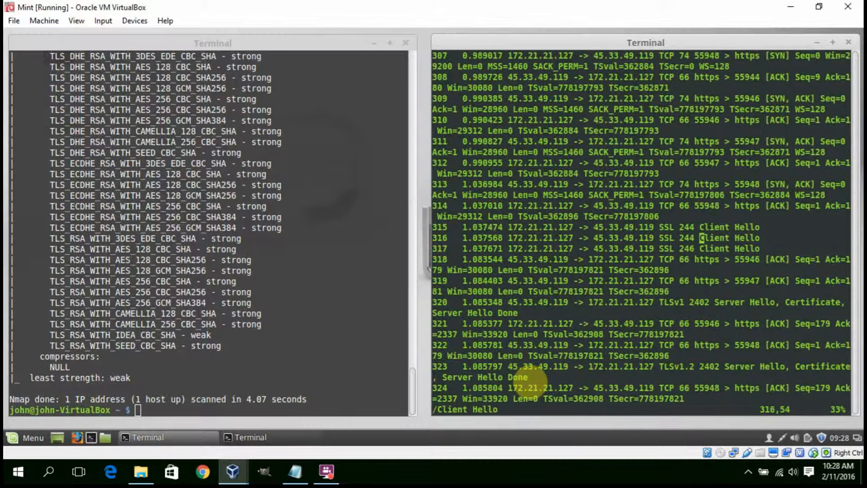
scroll(down, 3)
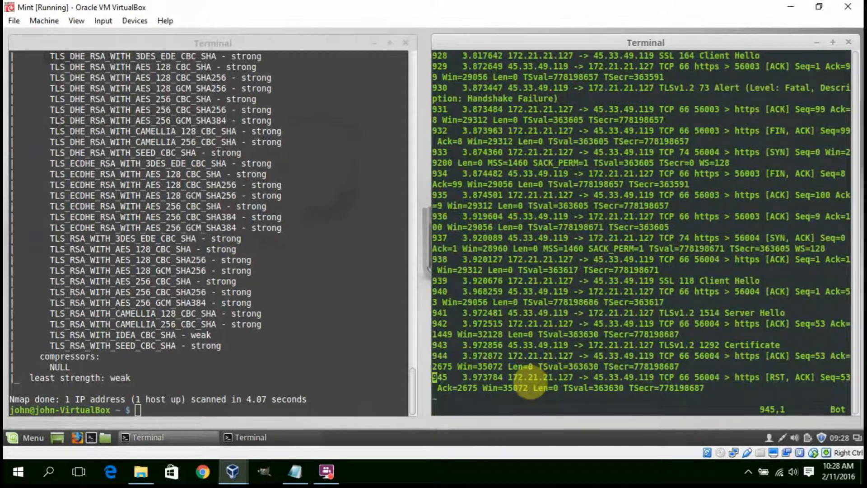